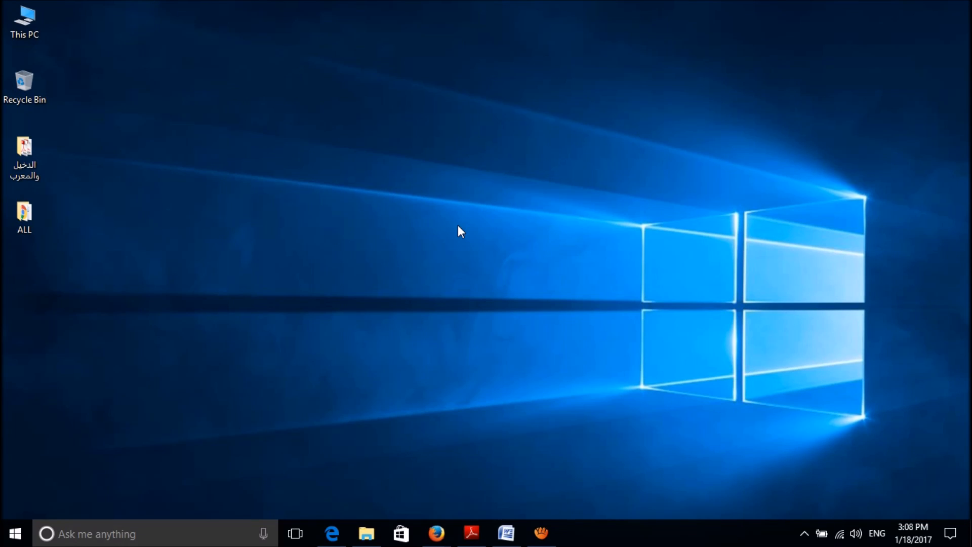
mouse_move(43, 34)
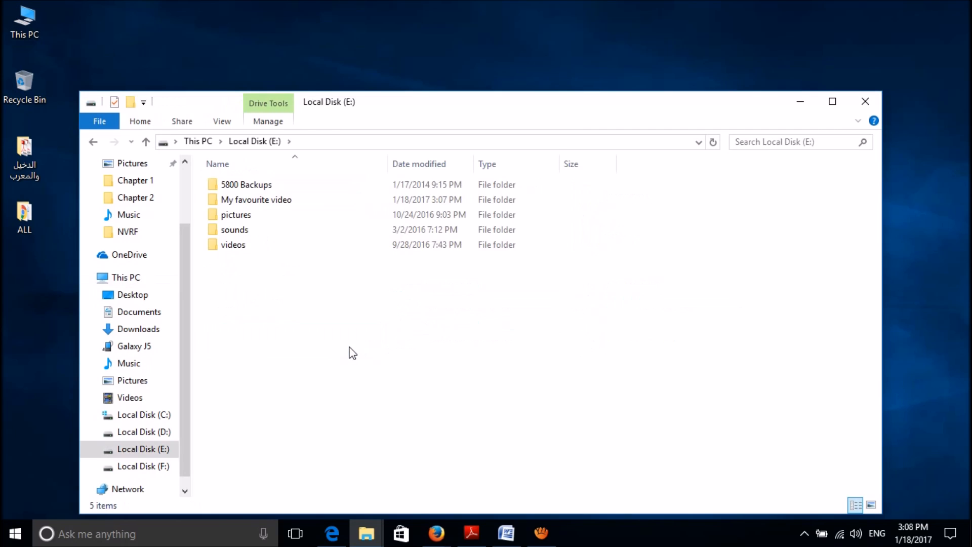
Shift+Delete 'ball manufacturing' from E:\My favourite video, confirm Yes, and close the window
left_click(255, 199)
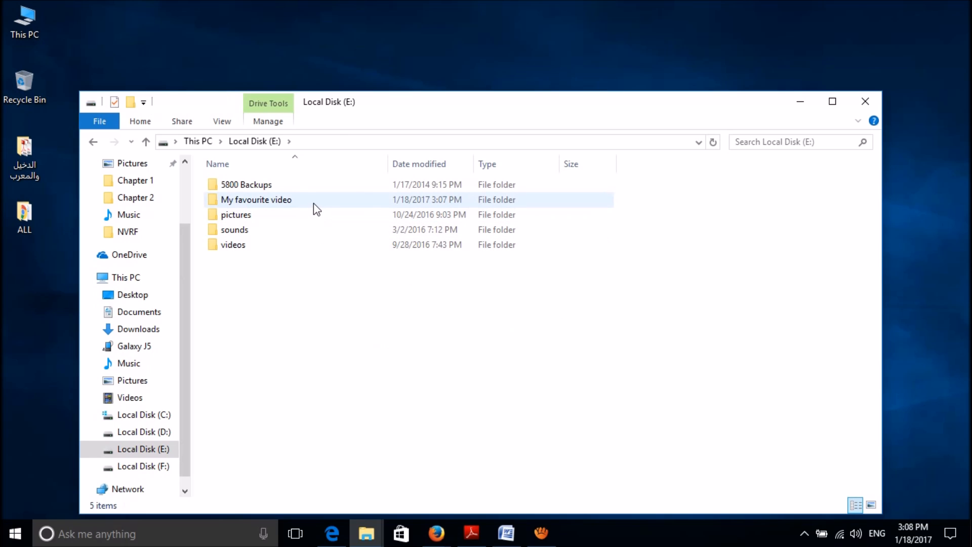
double_click(255, 199)
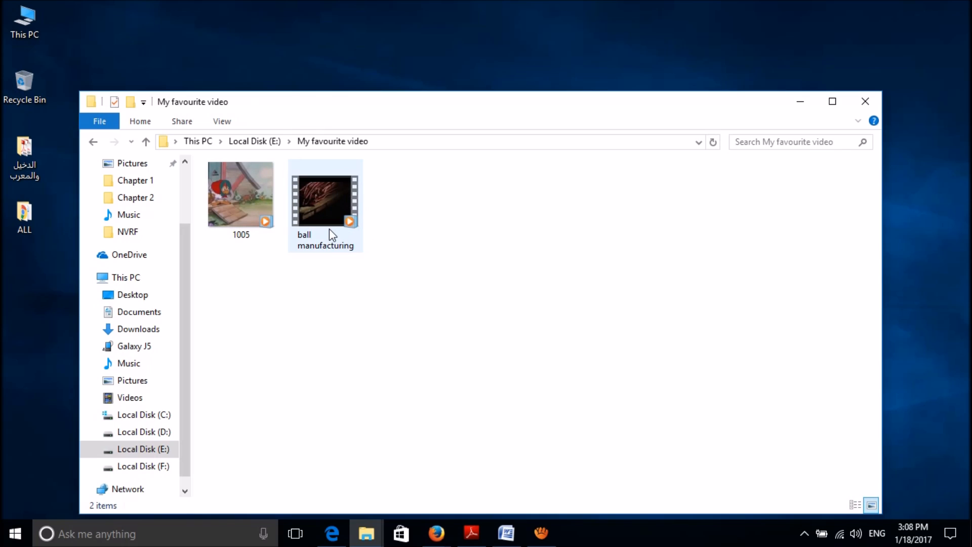
left_click(325, 201)
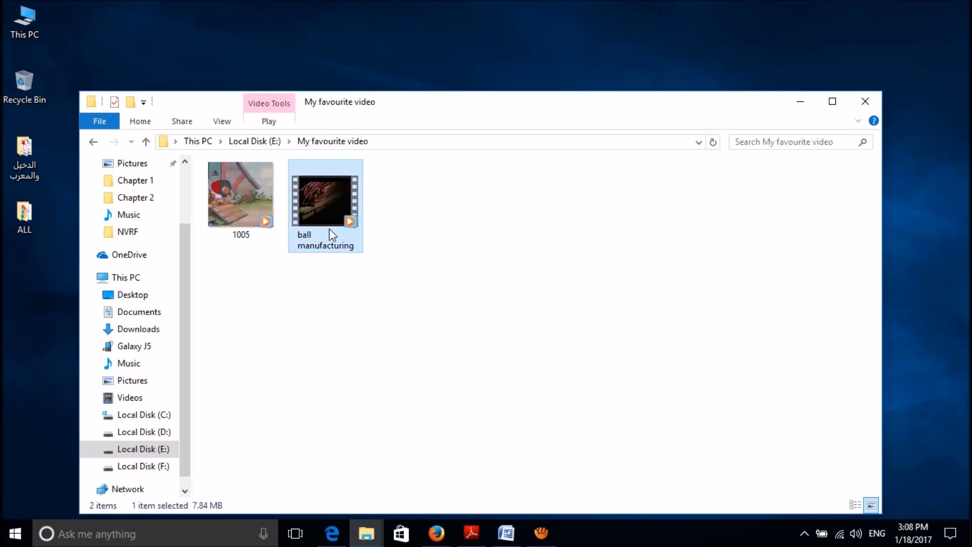
key("Delete")
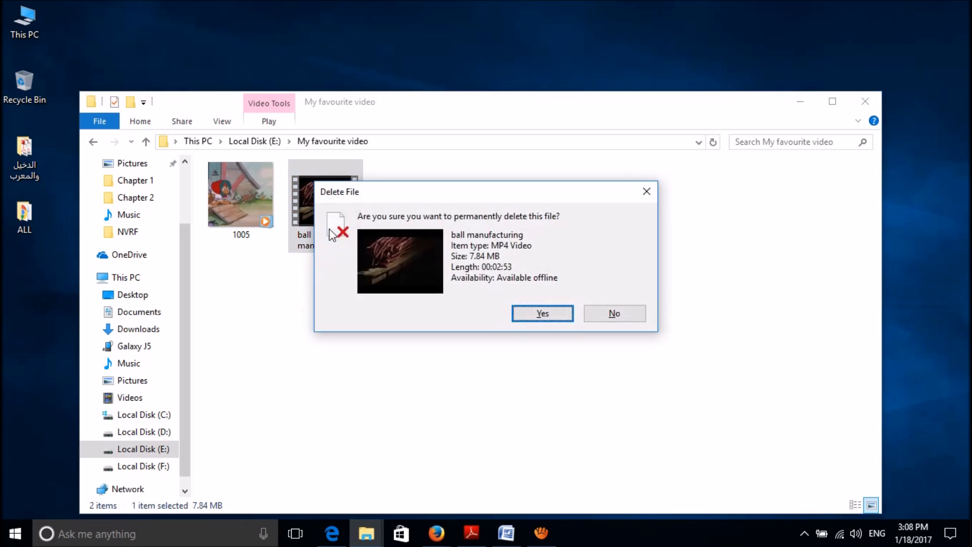
mouse_move(550, 218)
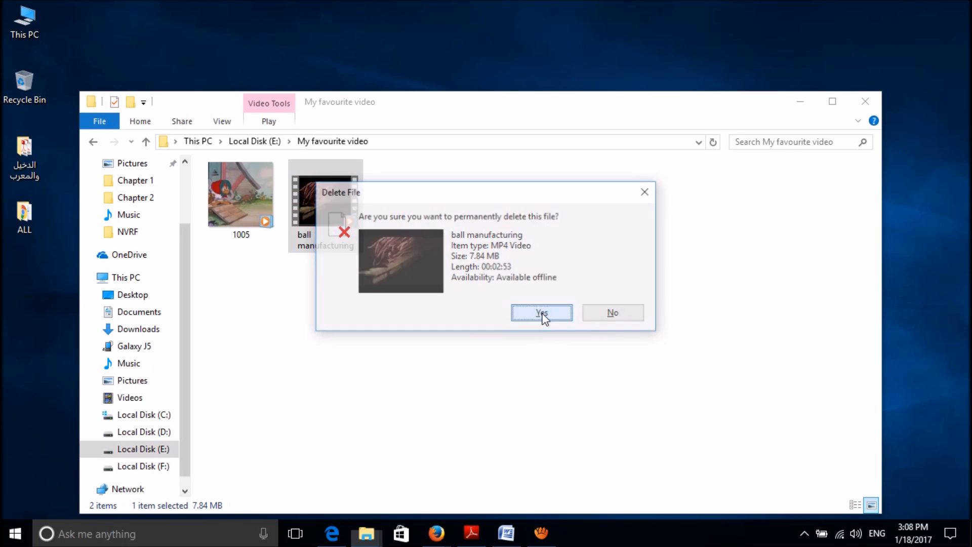
left_click(541, 313)
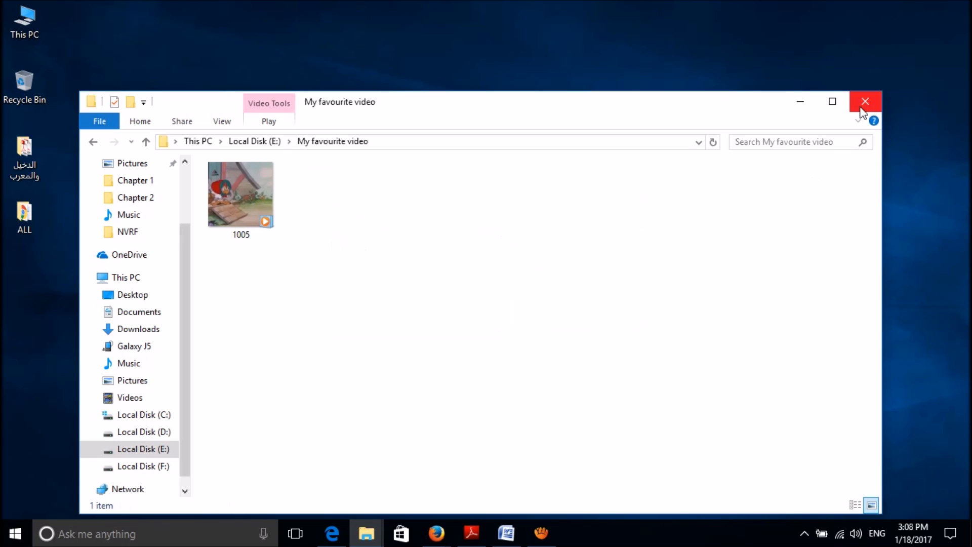
left_click(864, 101)
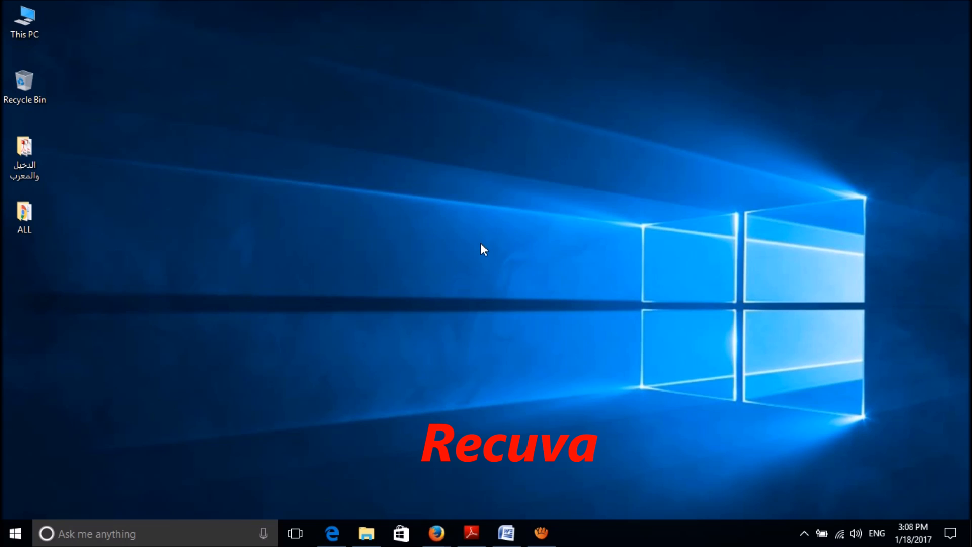
Save rcsetup153.exe from FileHippo's Recuva page in Firefox and view the Downloads list
left_click(436, 534)
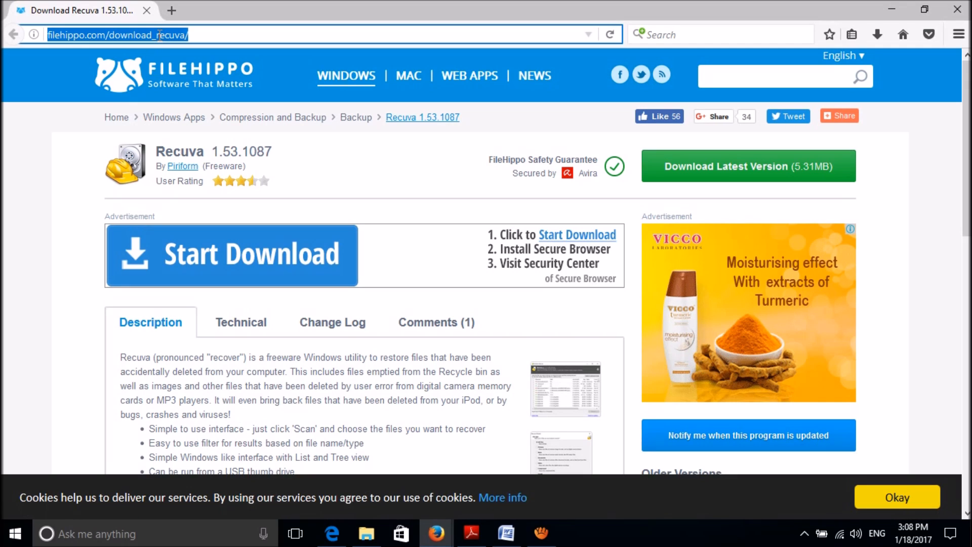
left_click(240, 34)
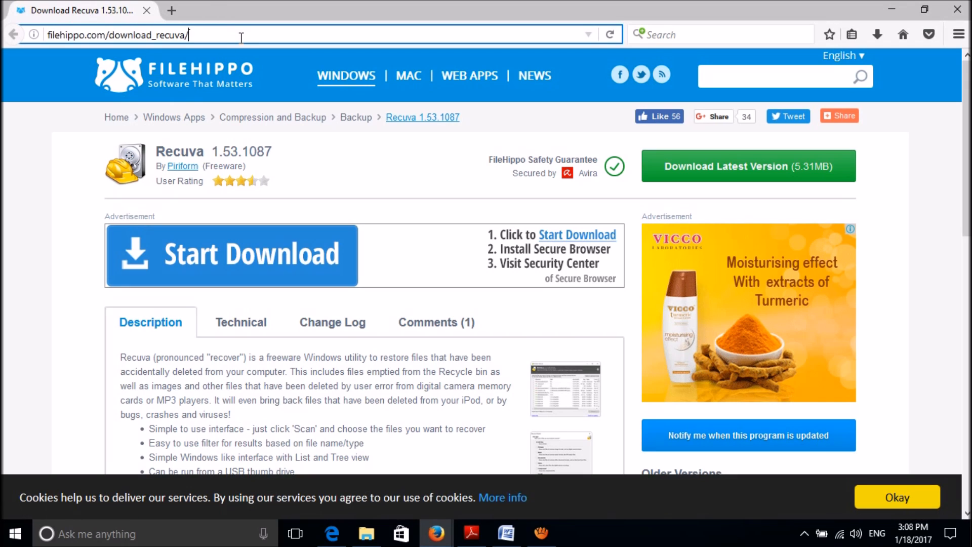
mouse_move(75, 133)
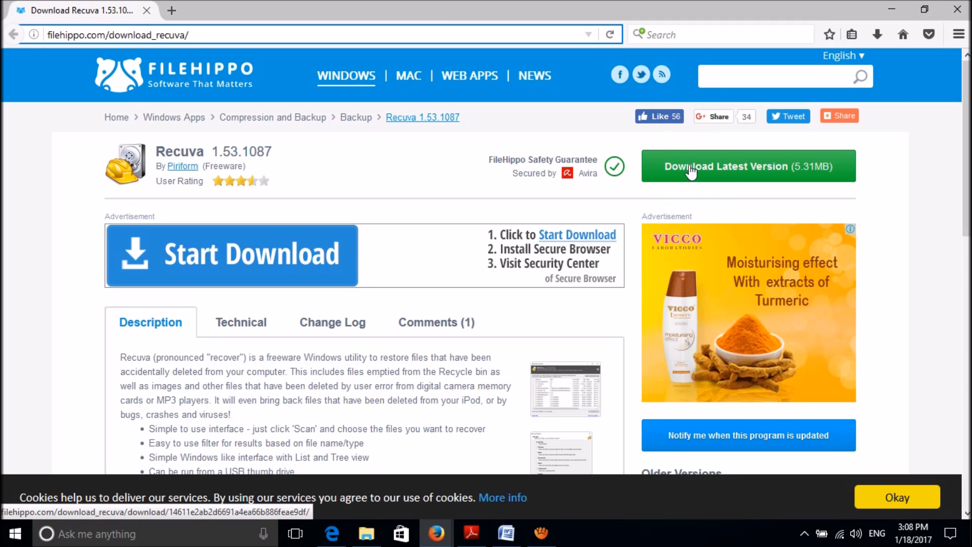
left_click(748, 166)
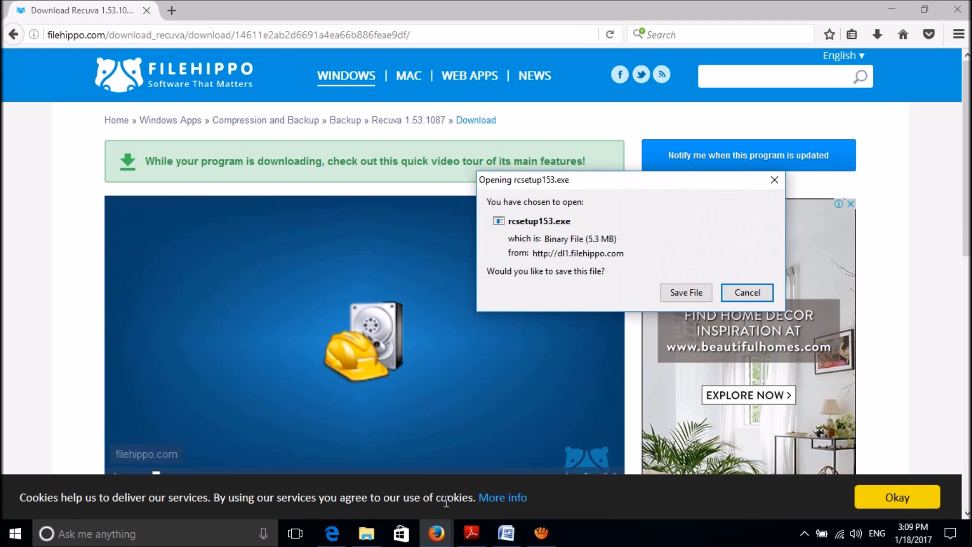
mouse_move(765, 345)
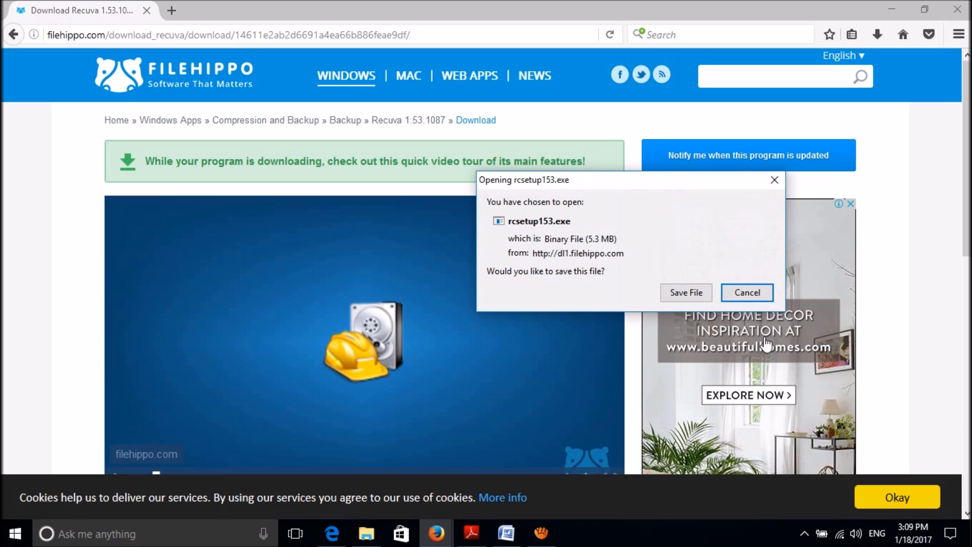
mouse_move(685, 292)
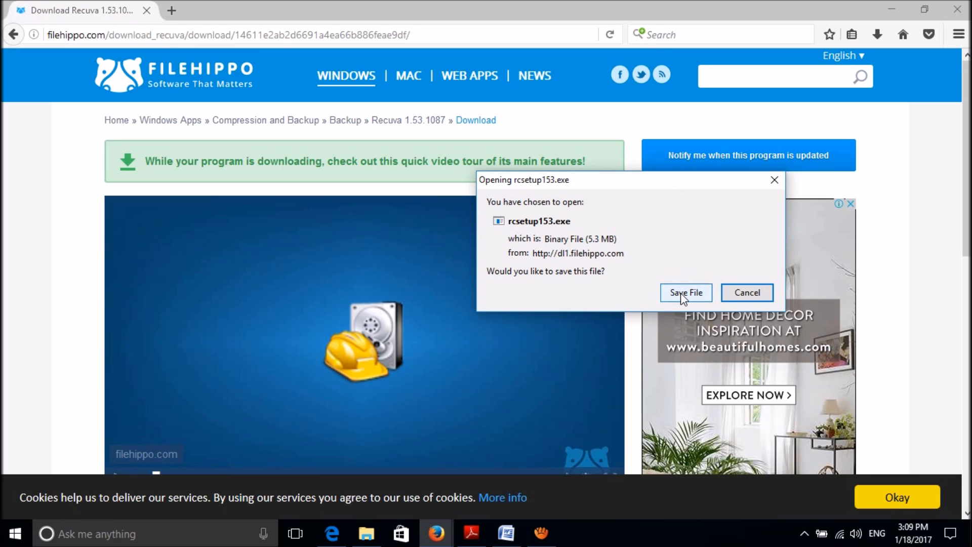
left_click(685, 292)
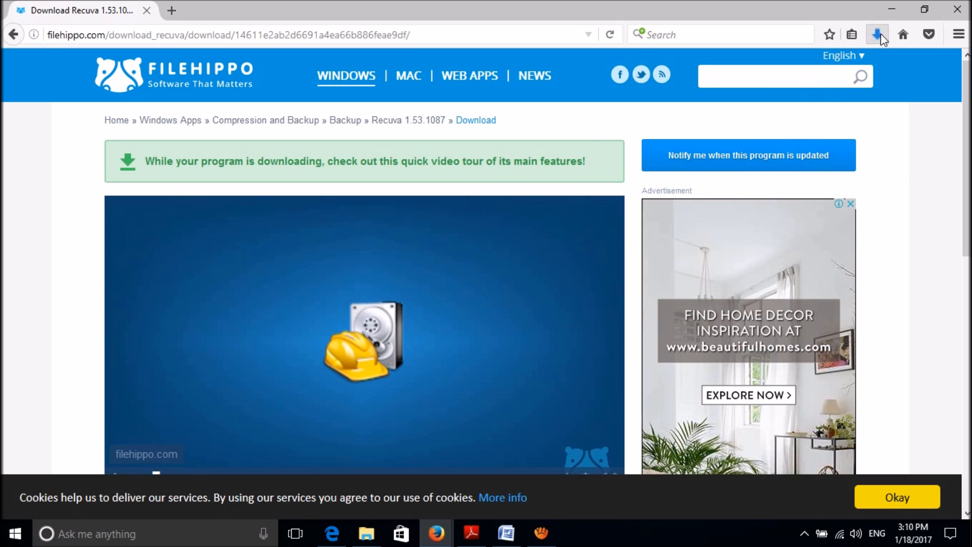
left_click(877, 34)
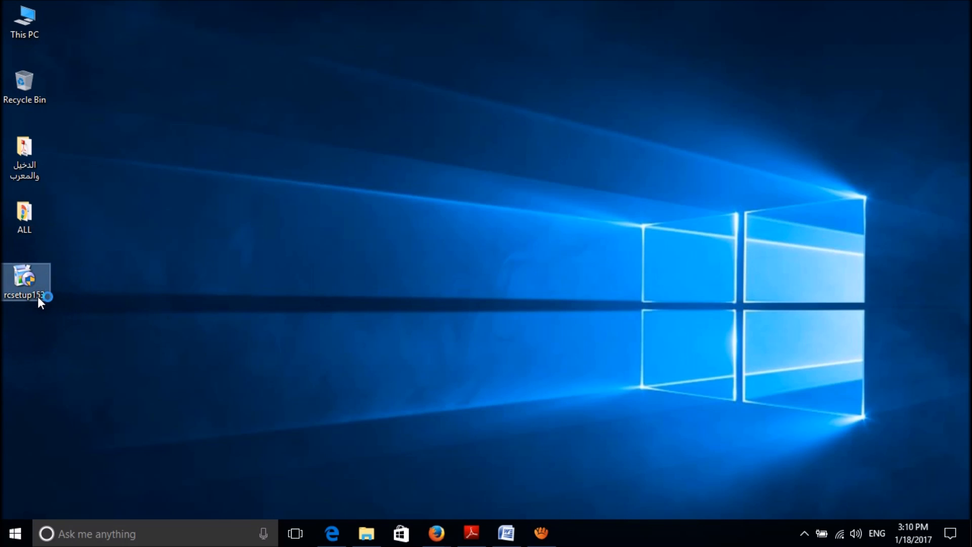
Run rcsetup153 from the desktop, install Recuva v1.53, and choose Run Recuva
left_click(388, 373)
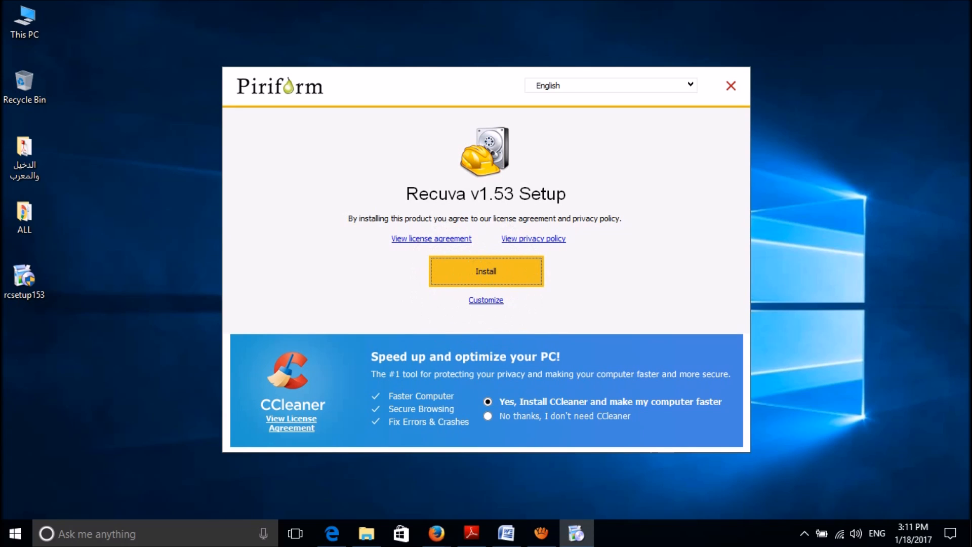
left_click(486, 271)
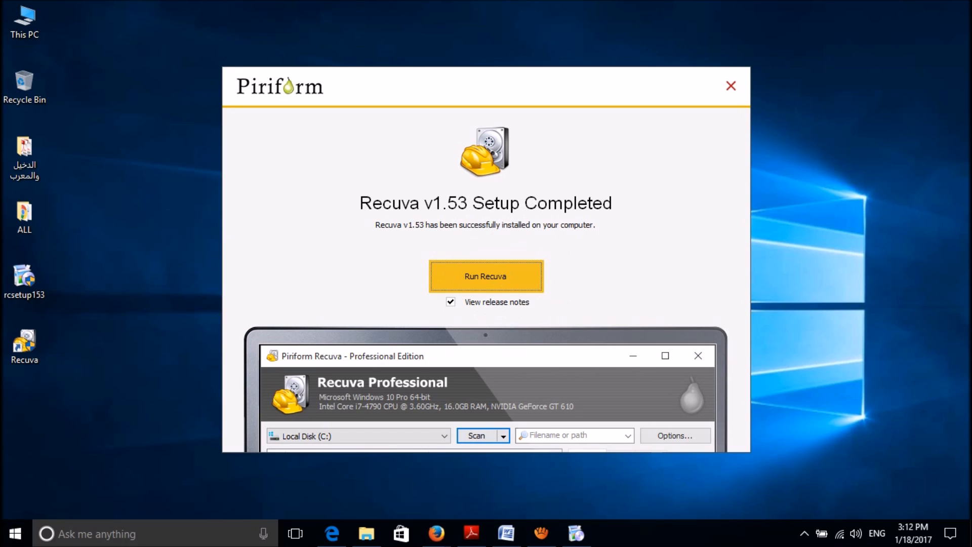
left_click(486, 275)
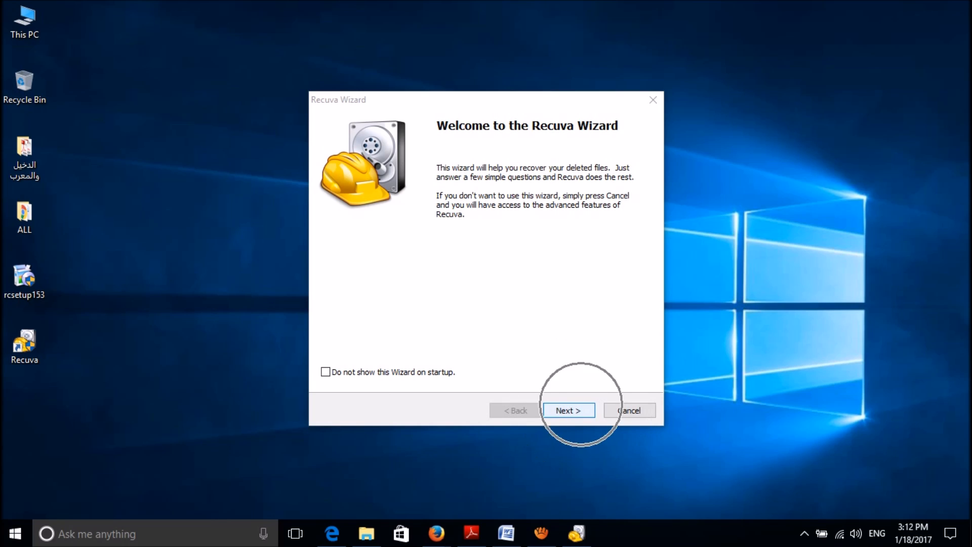
Keep All Files in the wizard and set the search location to E:\My favourite video
left_click(568, 409)
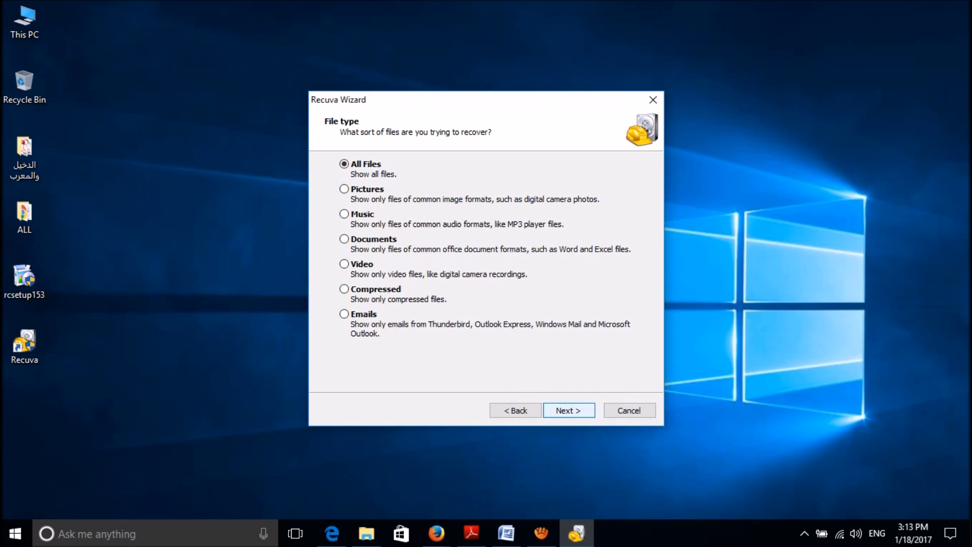
left_click(568, 410)
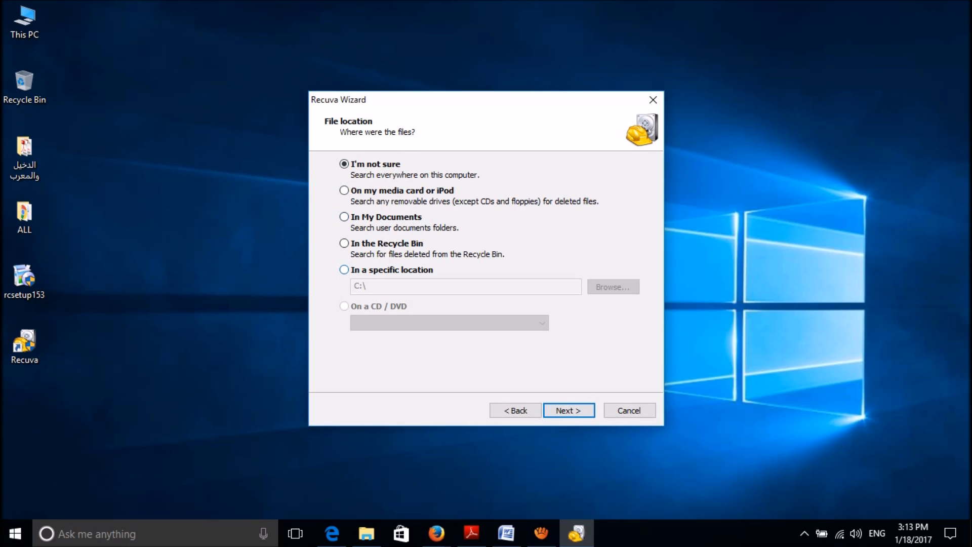
left_click(345, 269)
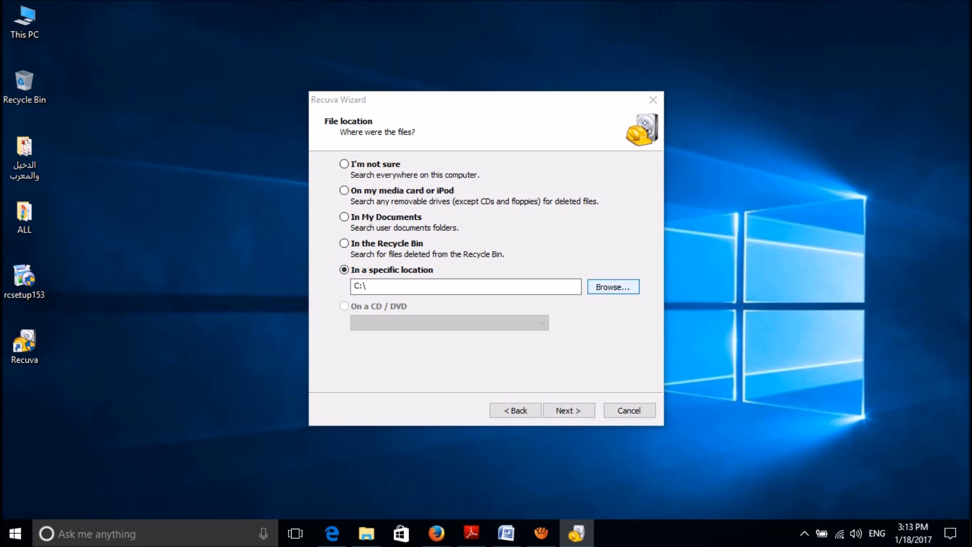
left_click(611, 286)
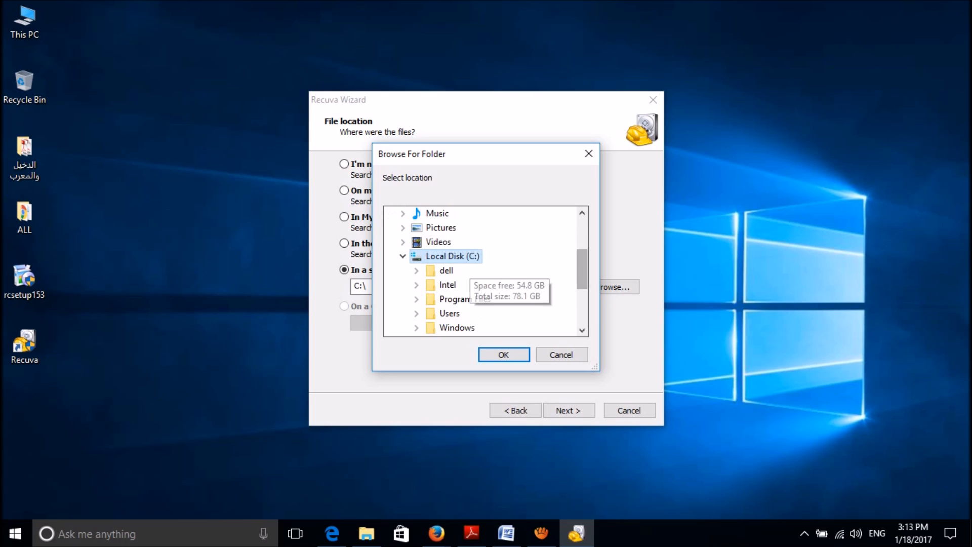
left_click(403, 256)
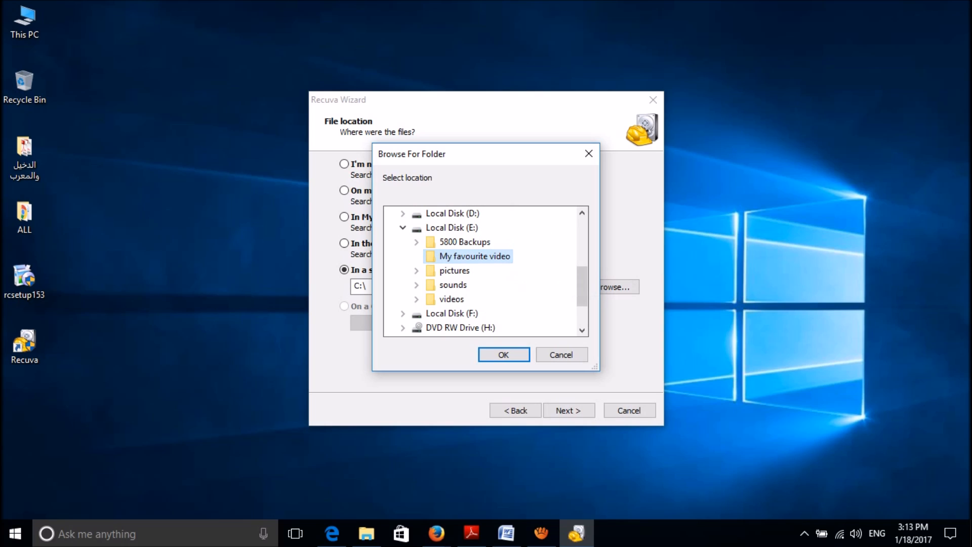
left_click(503, 354)
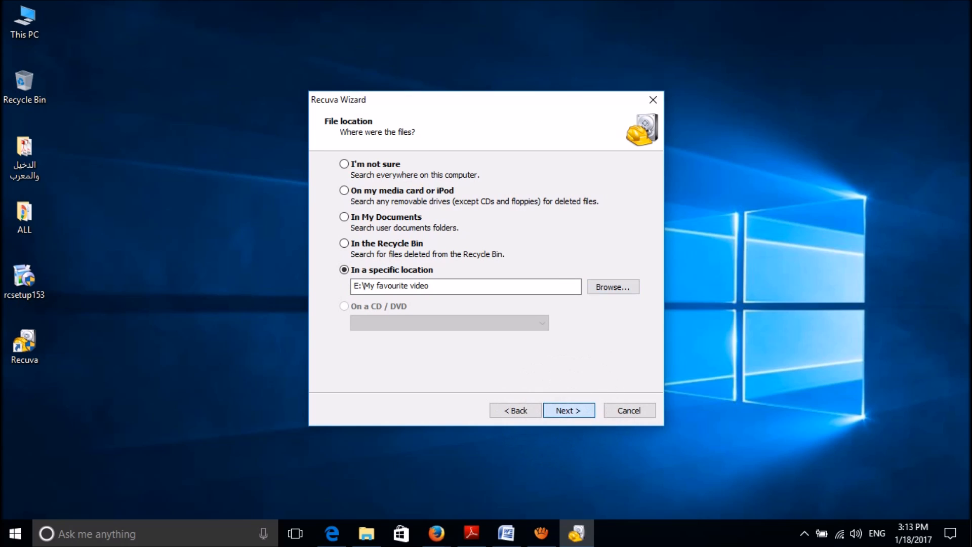
left_click(567, 410)
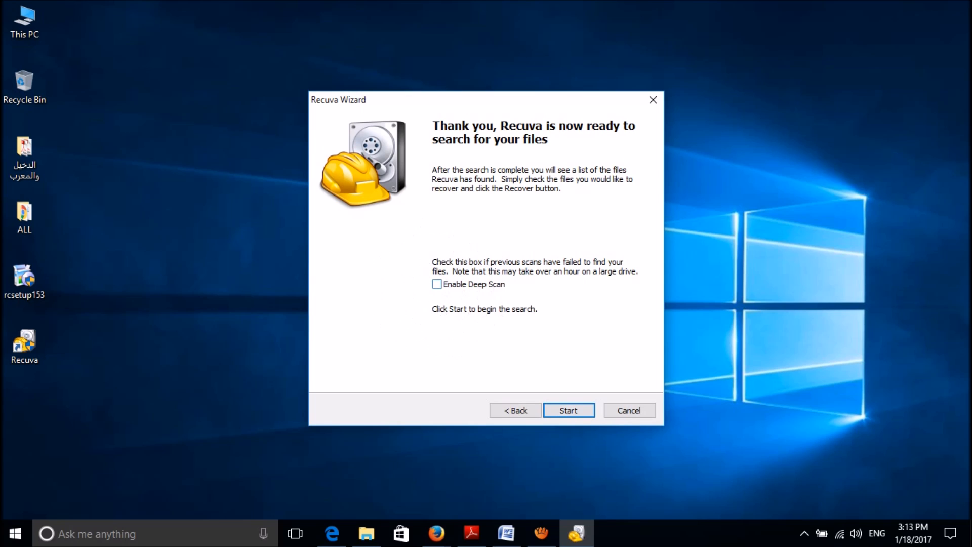
Enable Deep Scan and start the Recuva scan
left_click(437, 284)
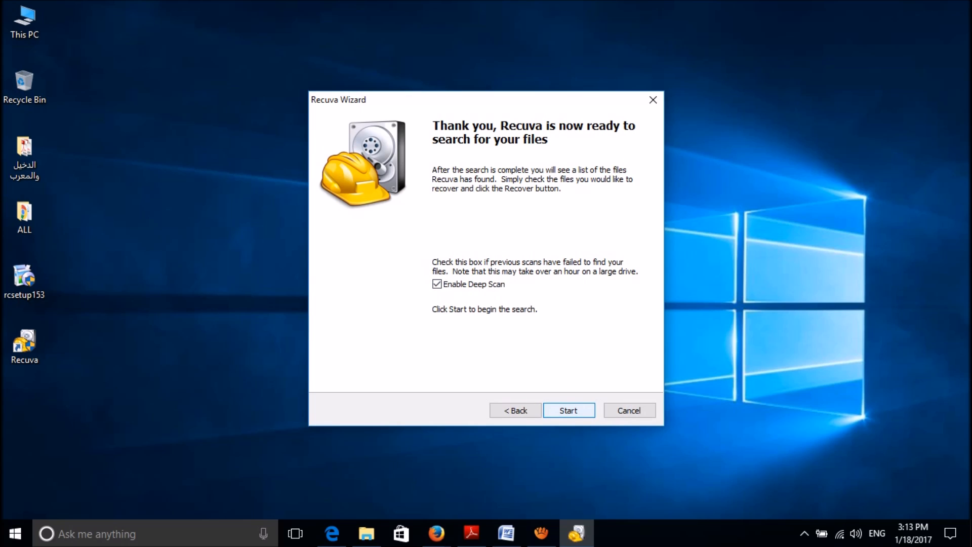
left_click(567, 409)
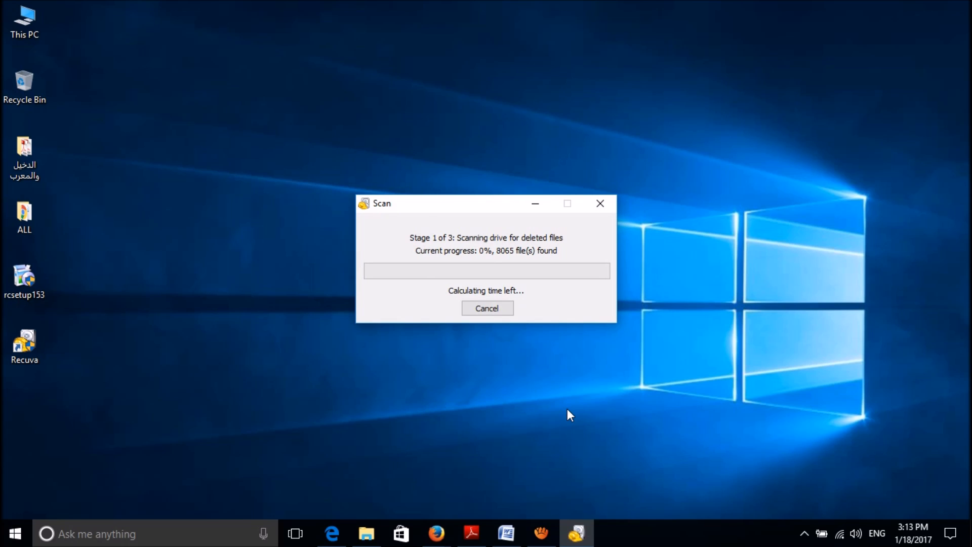
mouse_move(454, 448)
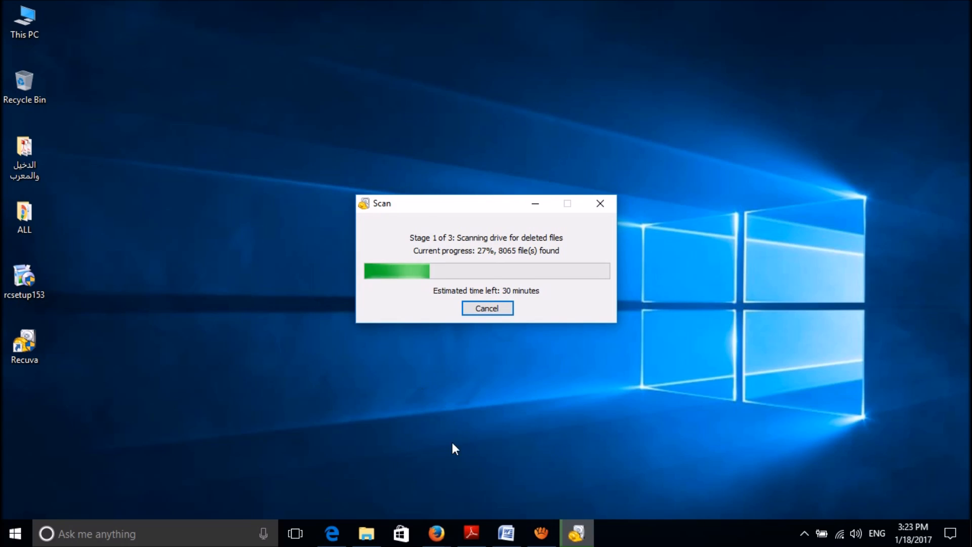
mouse_move(505, 510)
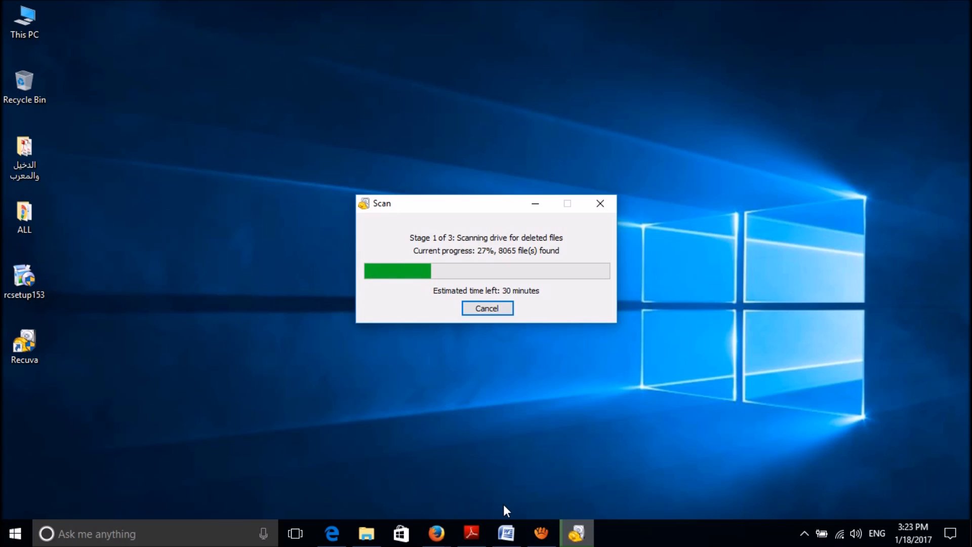
mouse_move(652, 288)
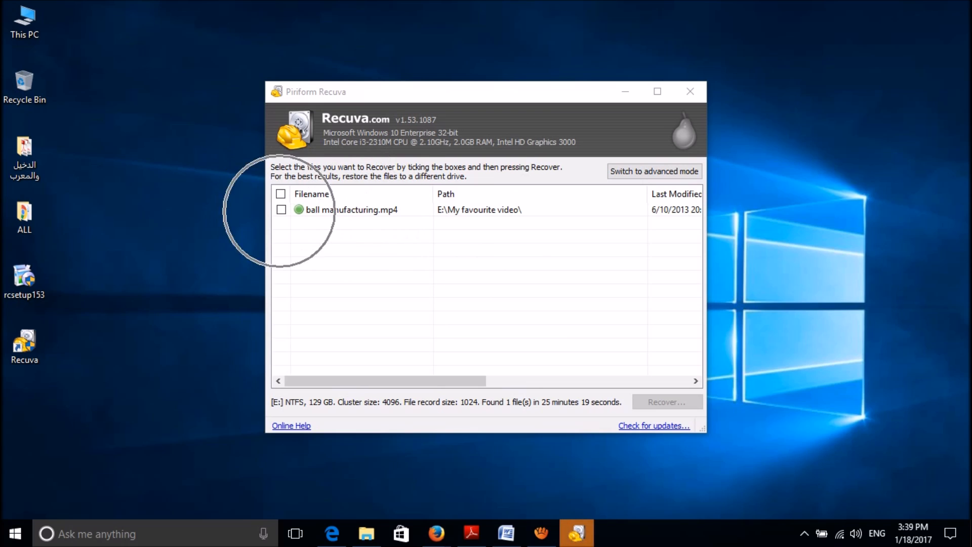
Recover ball manufacturing.mp4 to the Desktop, dismiss the summary, and exit Recuva
left_click(280, 193)
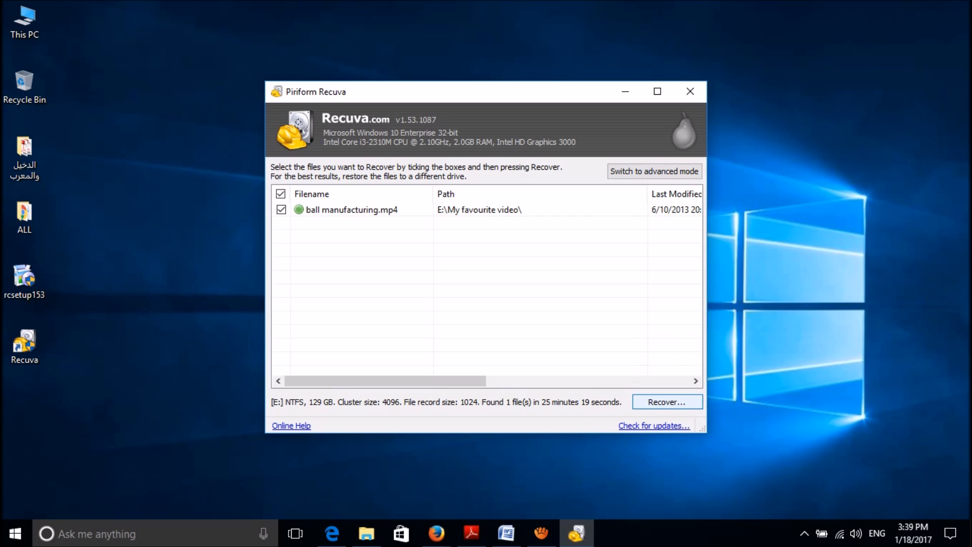
left_click(666, 401)
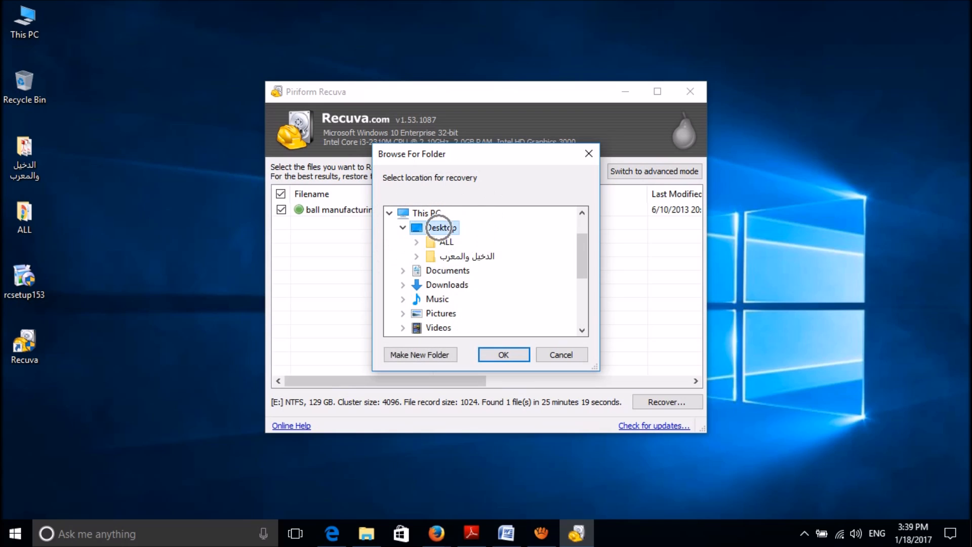
left_click(441, 228)
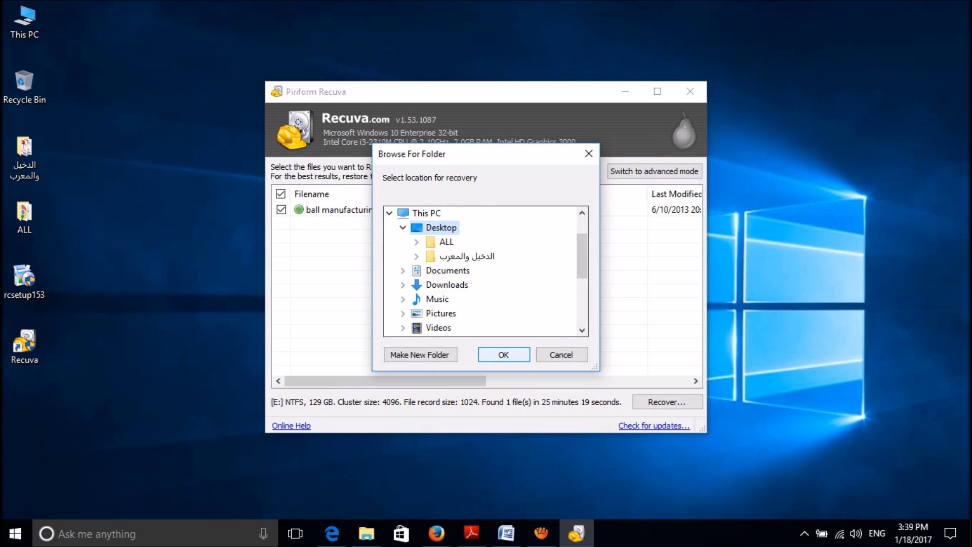
left_click(502, 354)
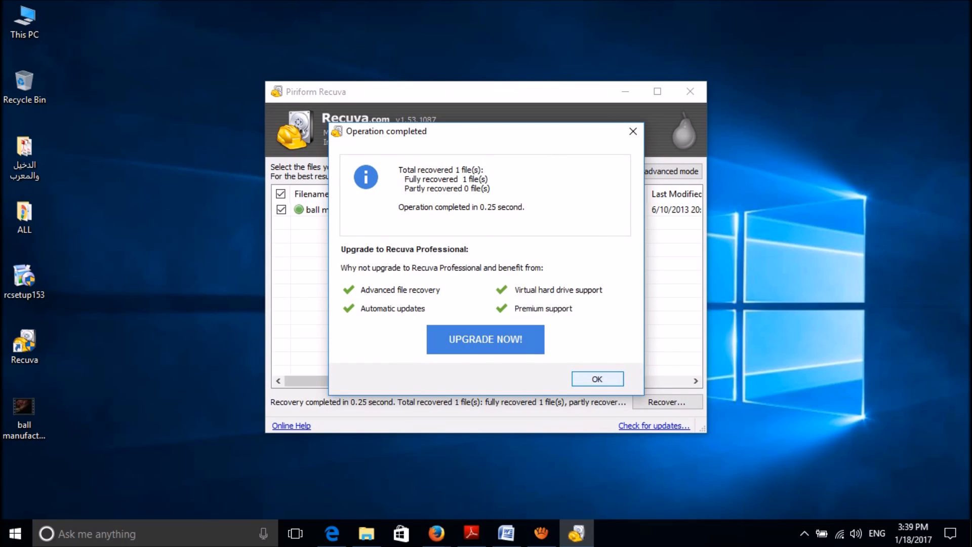
left_click(596, 379)
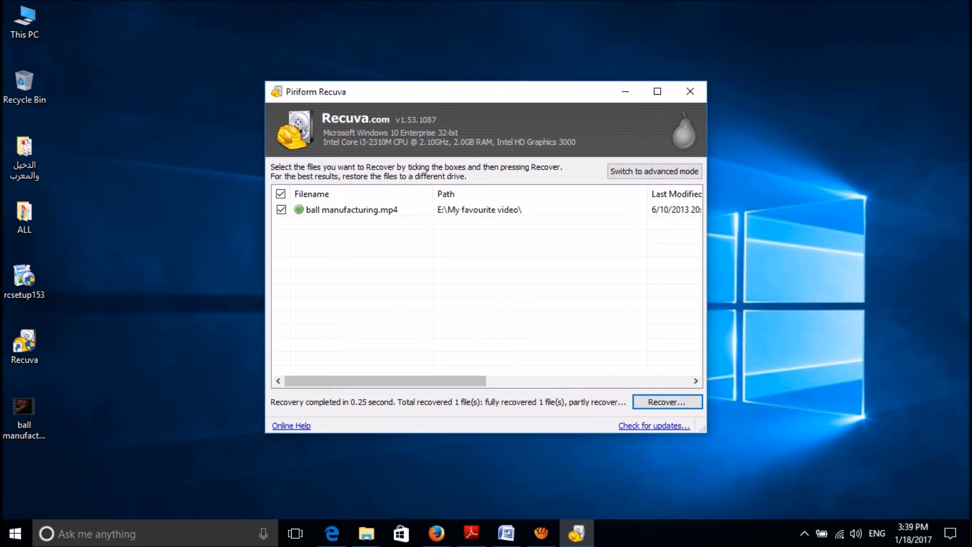
left_click(689, 91)
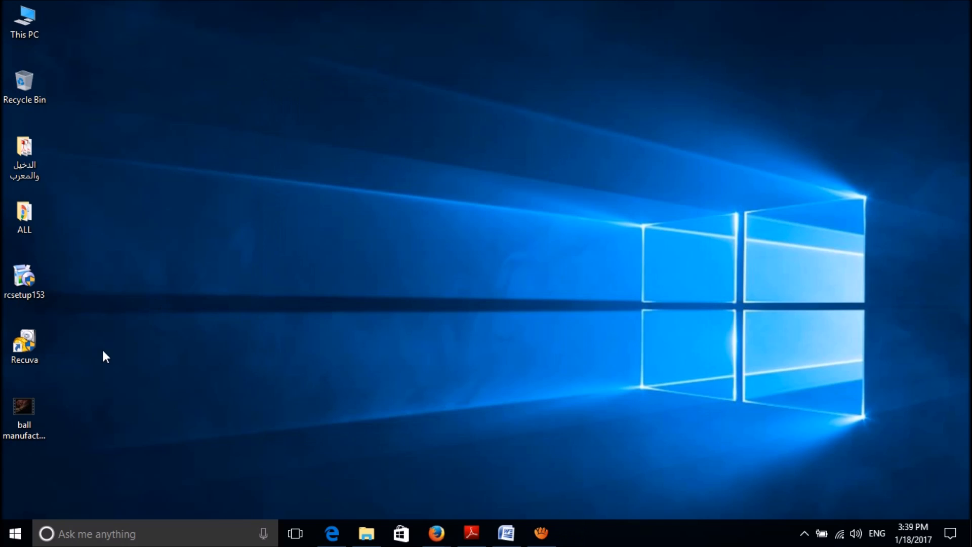
Drag the ball manufacturing icon from the left column to the desktop's upper middle
left_click(25, 415)
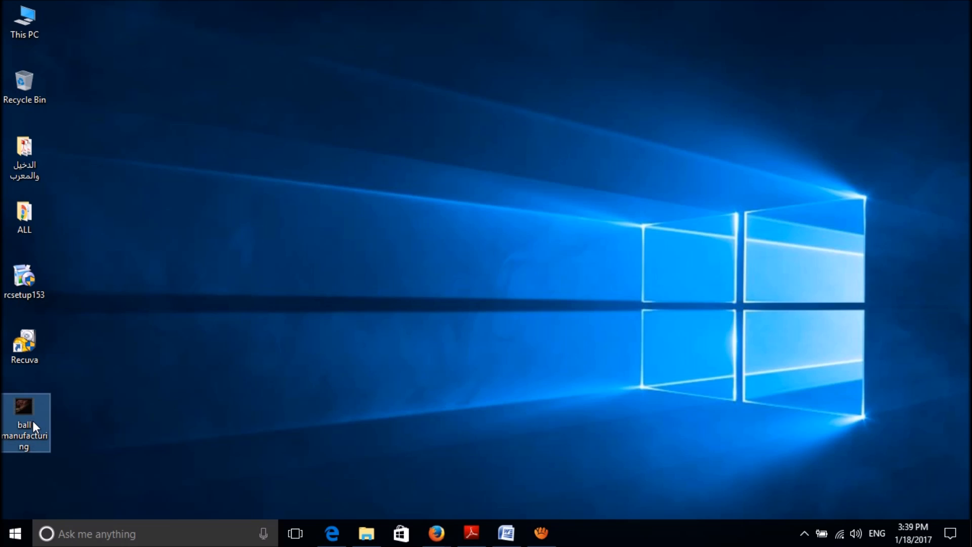
left_click_drag(25, 422, 185, 228)
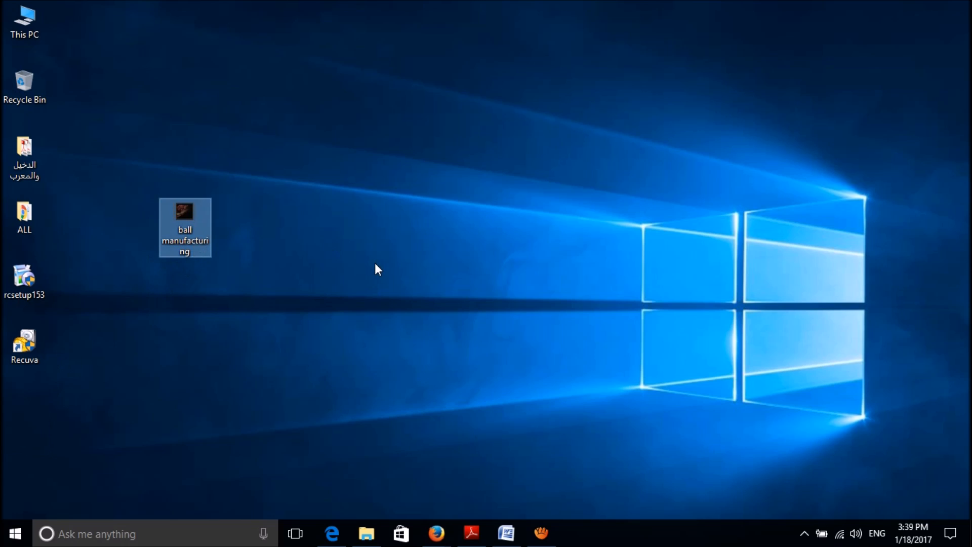